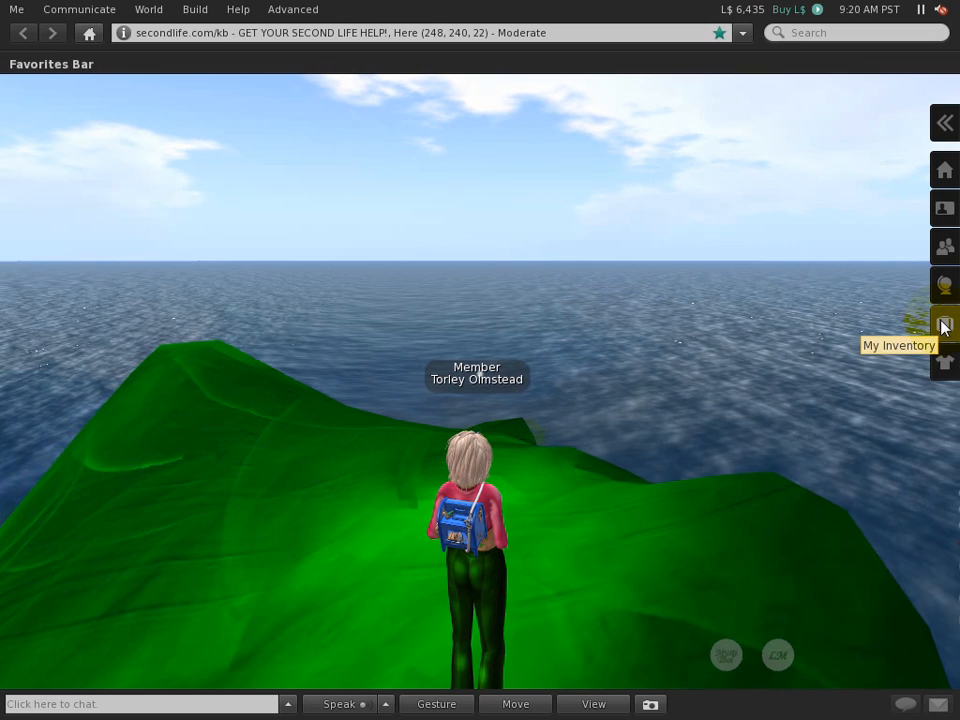
- Show the My Inventory panel listing the avatar's folders, animations and poses
left_click(944, 324)
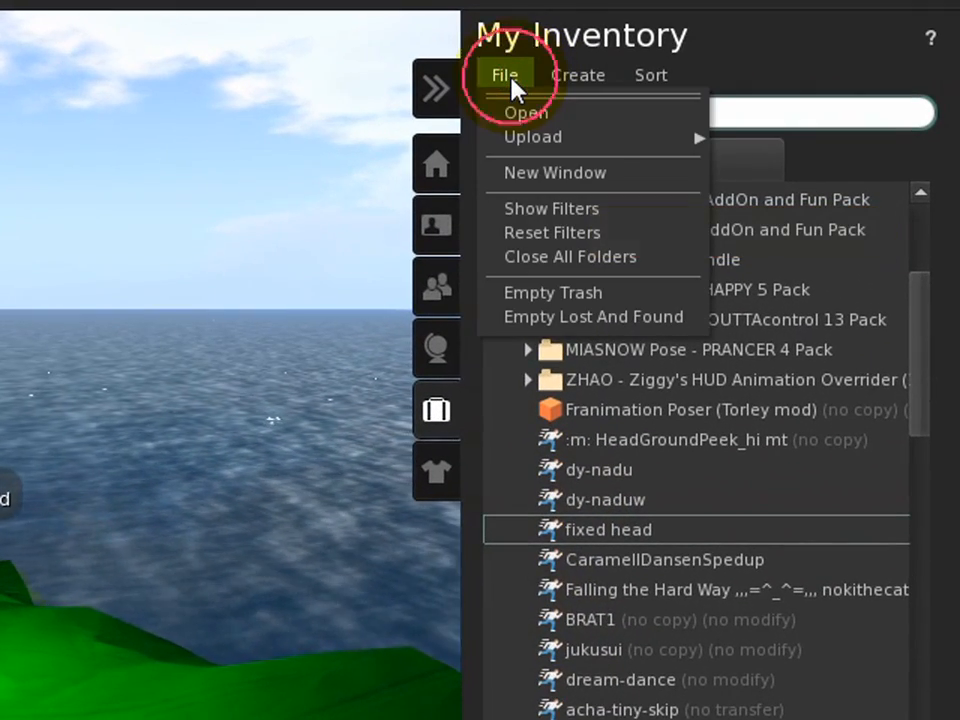
mouse_move(616, 184)
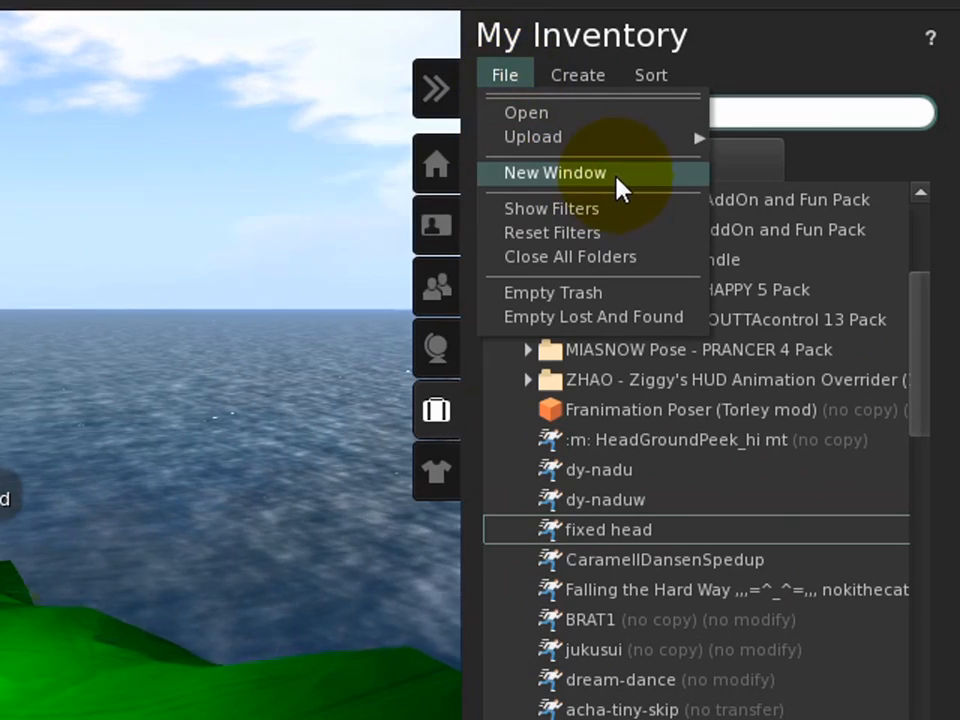
left_click(554, 172)
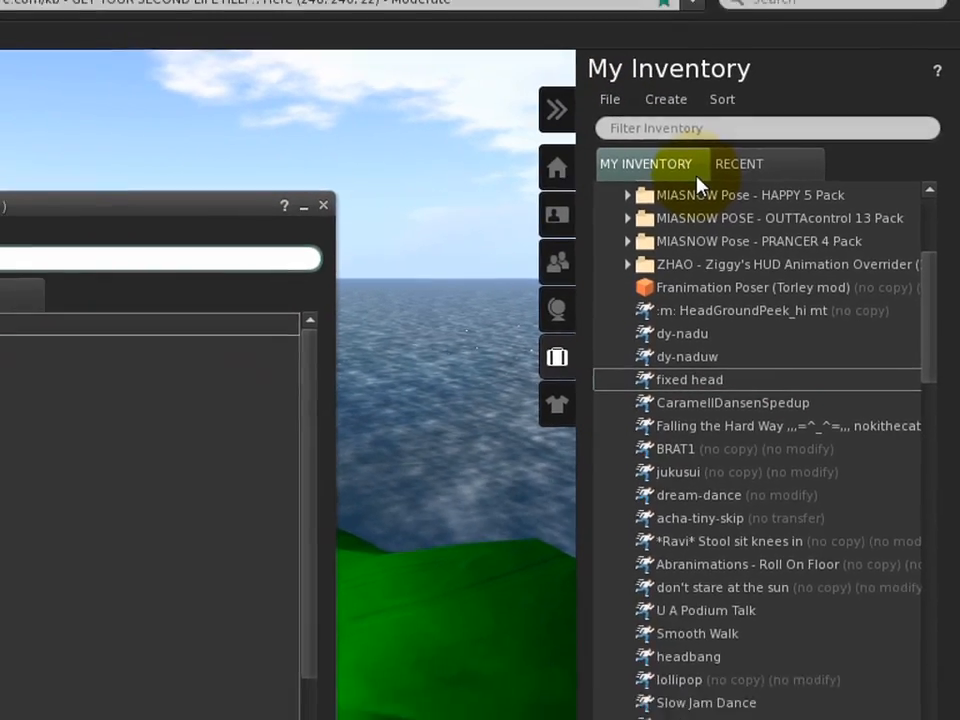
left_click(108, 156)
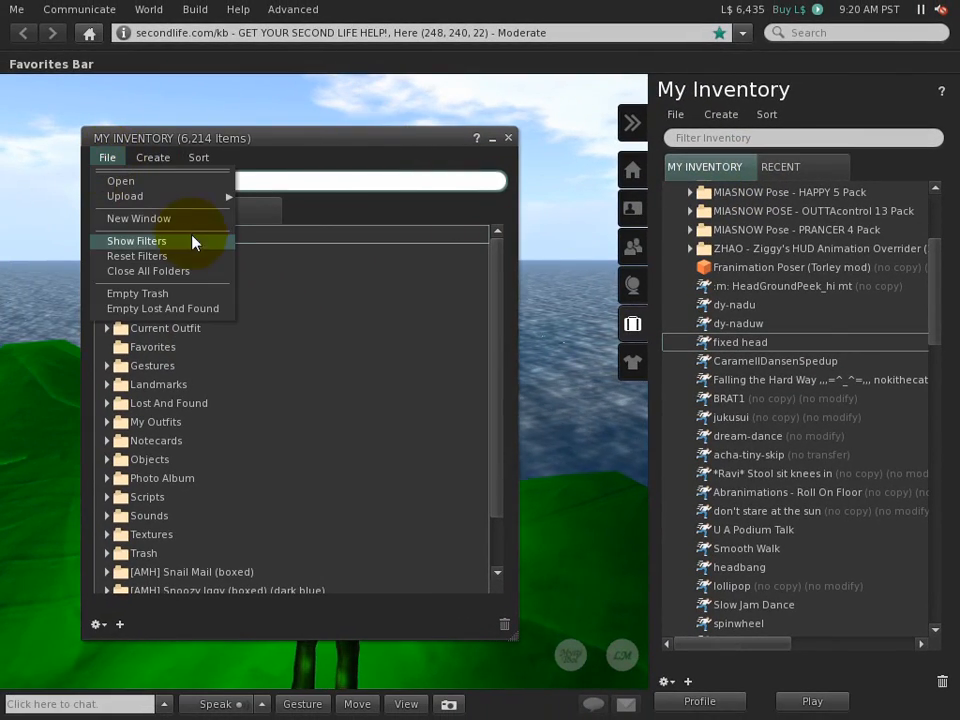
left_click(138, 218)
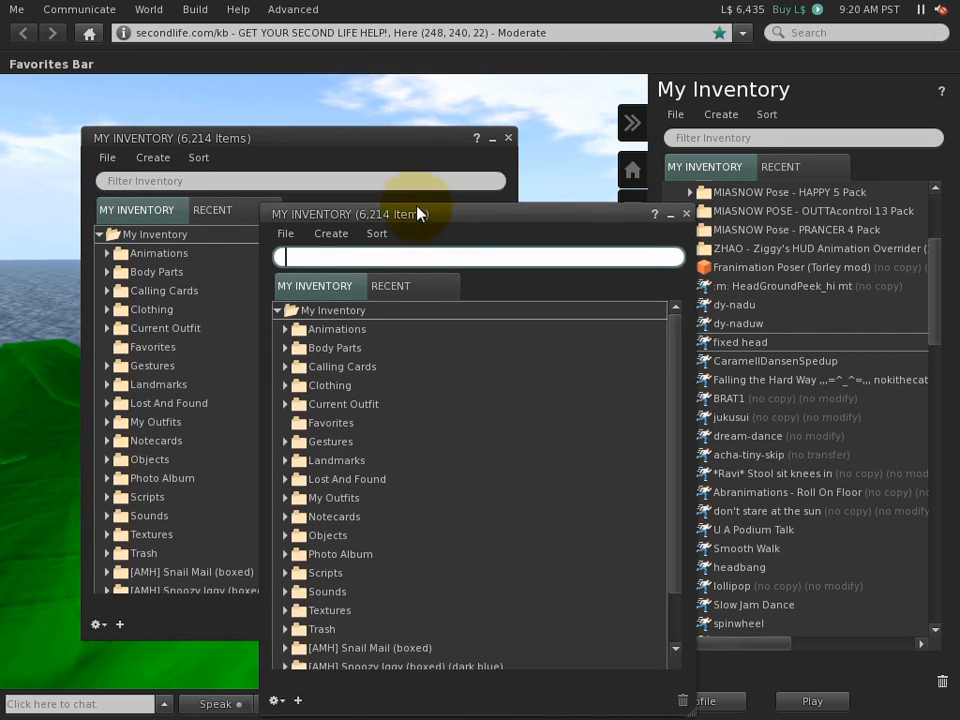
left_click(686, 212)
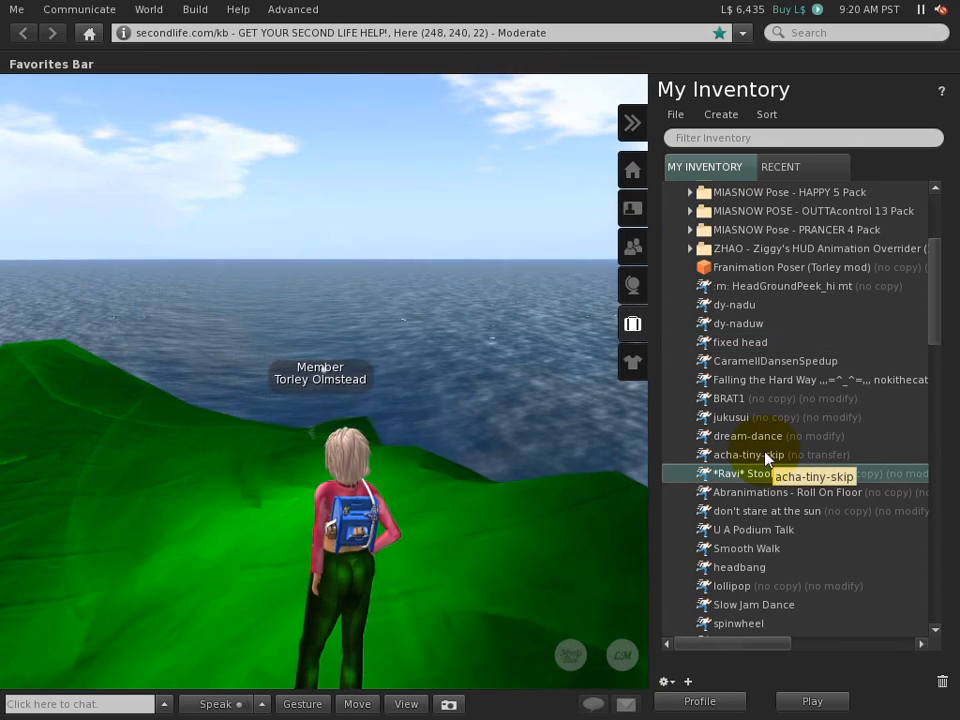
scroll("up", 3)
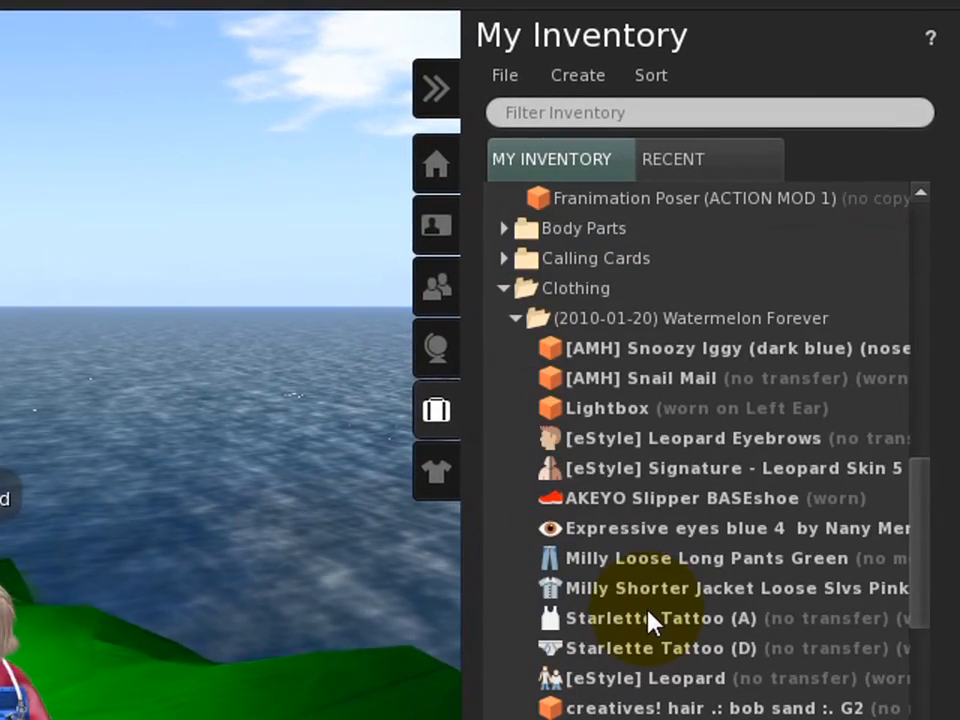
left_click(596, 258)
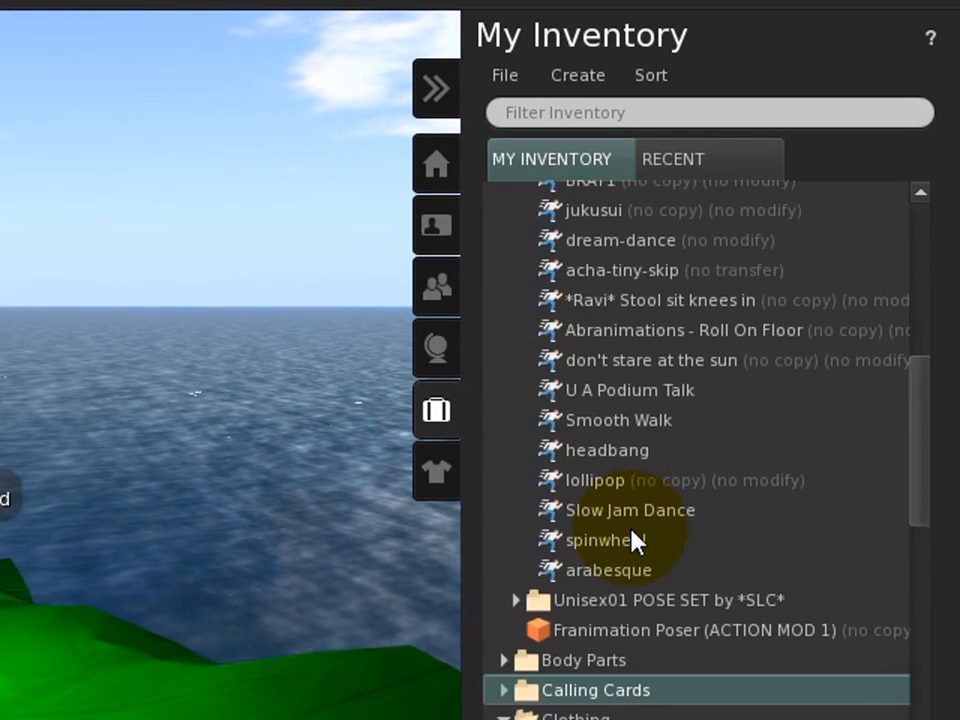
scroll("up", 3)
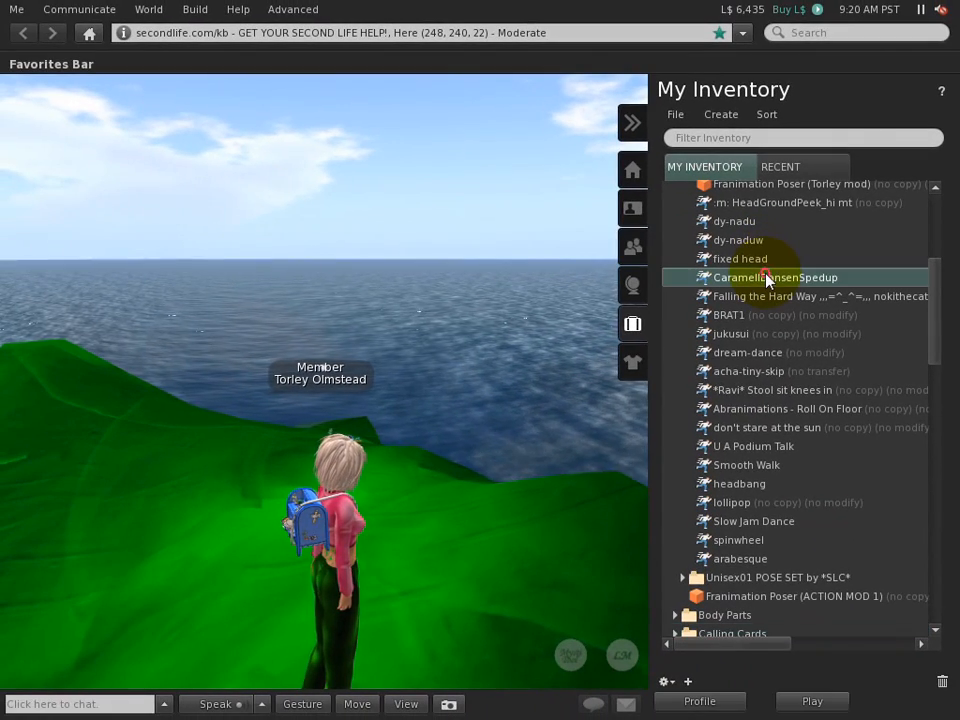
mouse_move(770, 464)
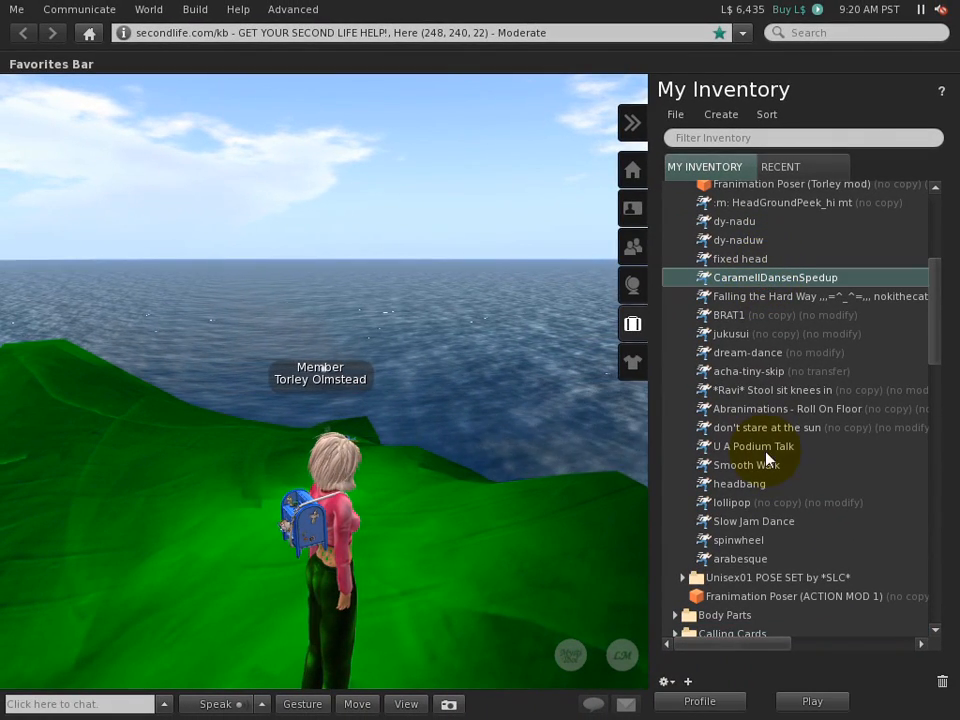
- Select the CaramellDansenSpedup animation and play it on the avatar
left_click(812, 700)
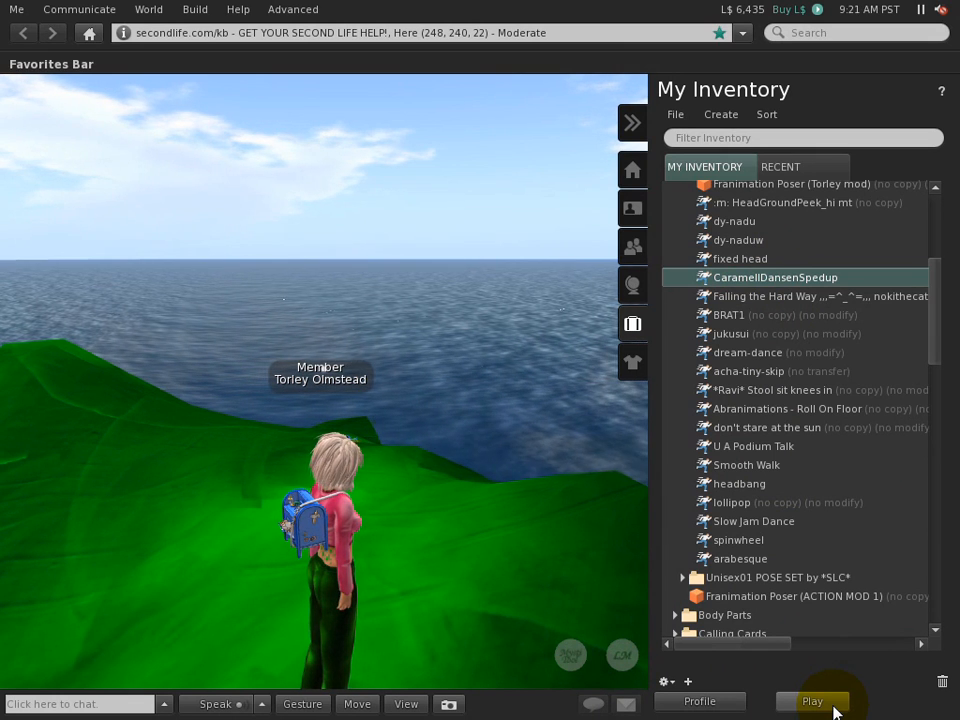
left_click(812, 700)
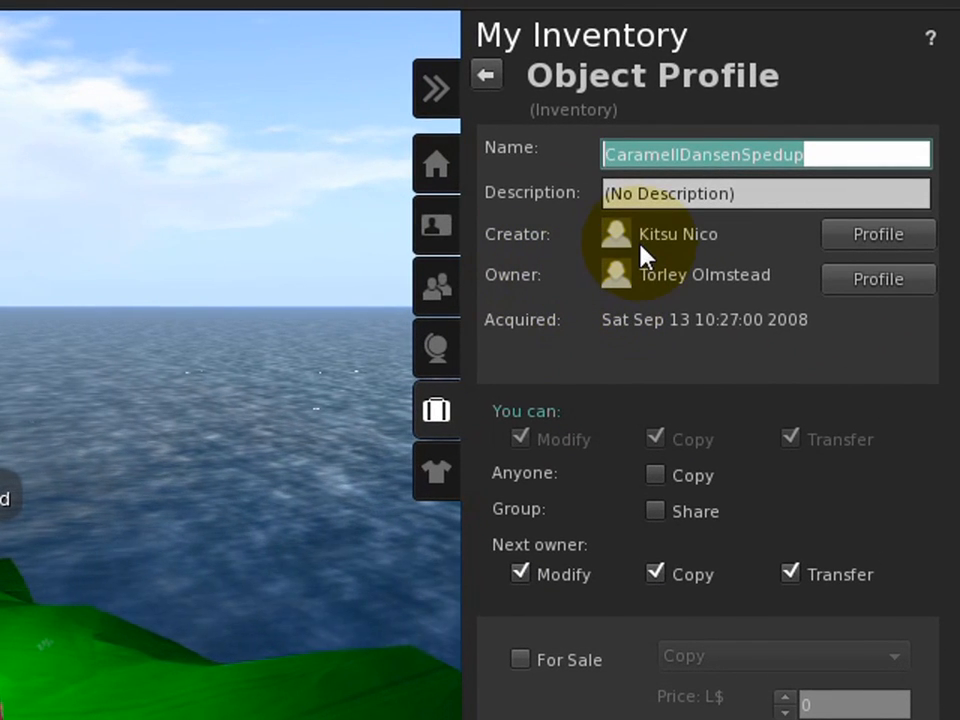
- Bring up the item action menu for CaramellDansenSpedup with play and edit options
right_click(640, 336)
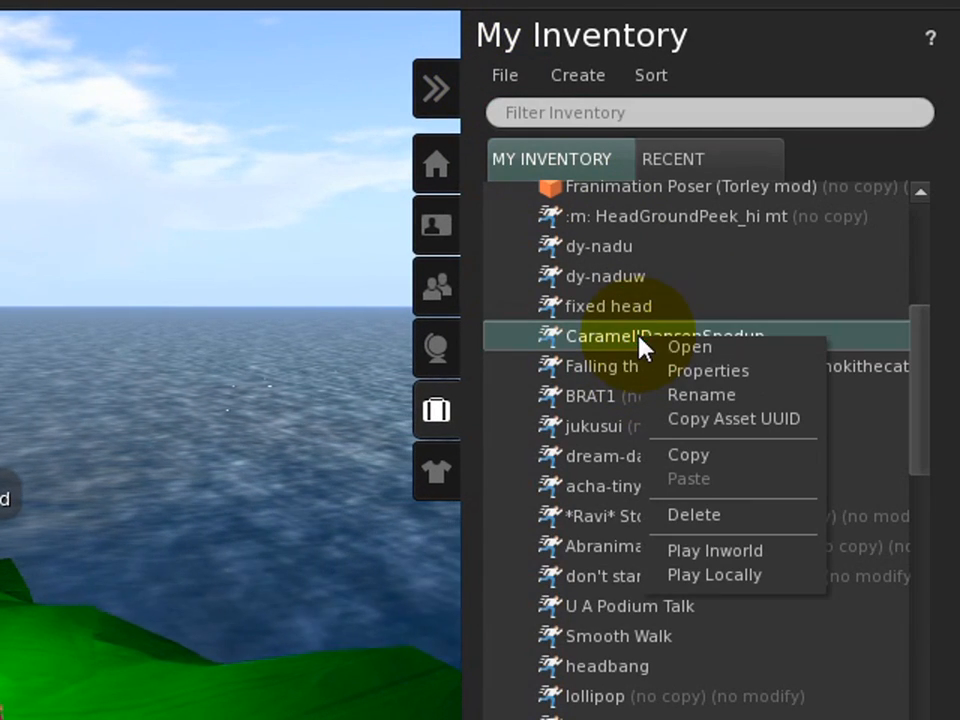
mouse_move(764, 384)
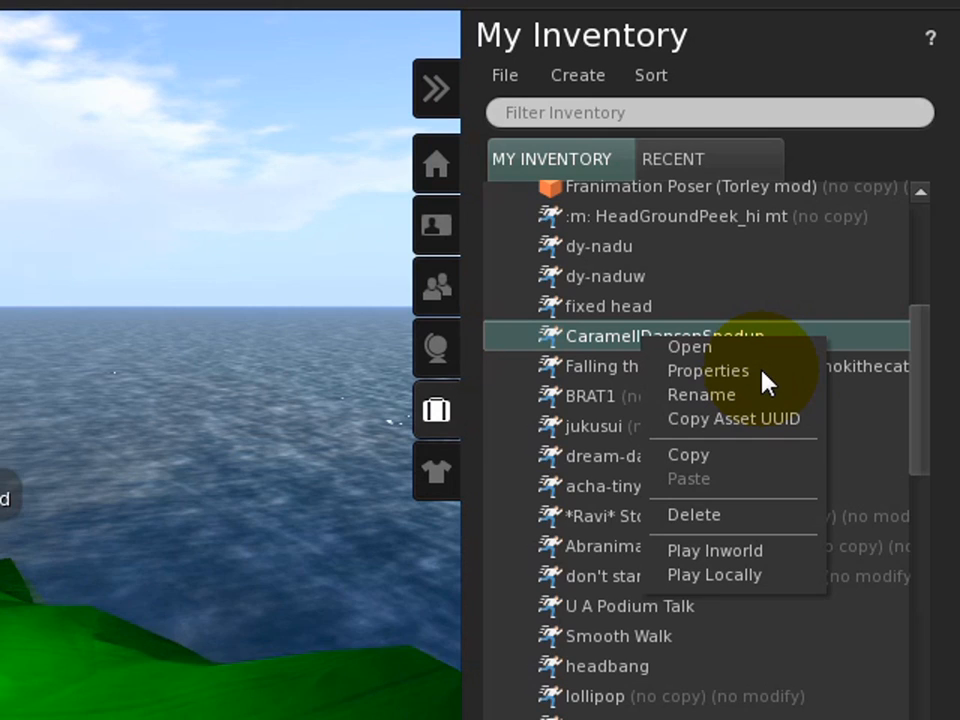